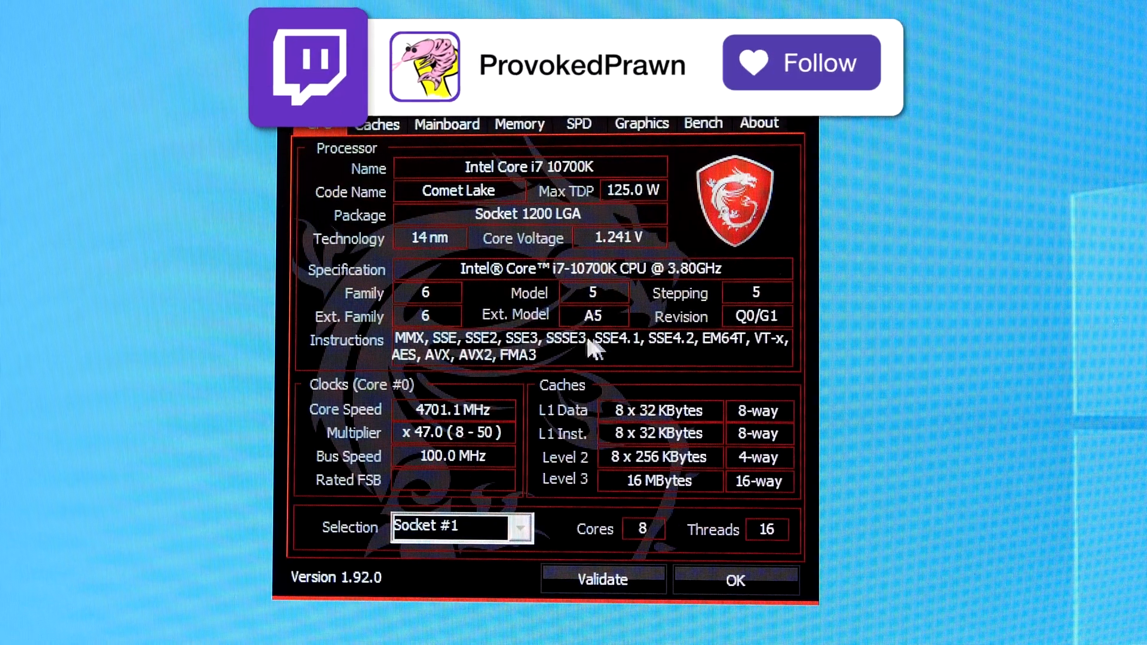
Show the Mainboard details for the MSI MEG Z490 ACE with BIOS 1.20
left_click(801, 62)
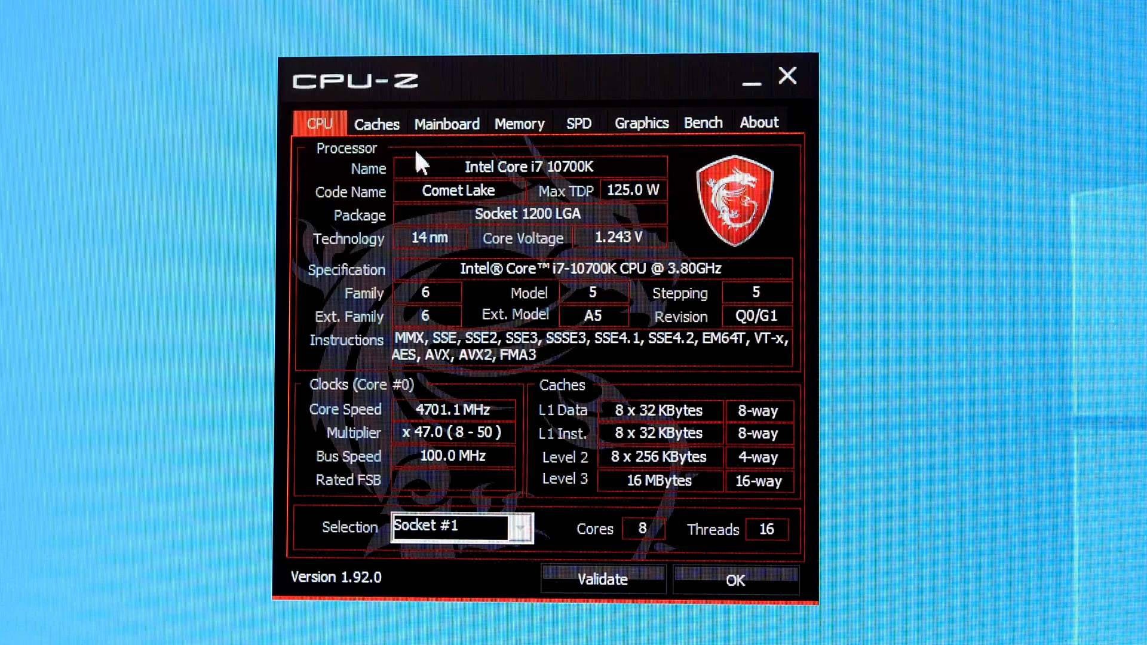
left_click(445, 123)
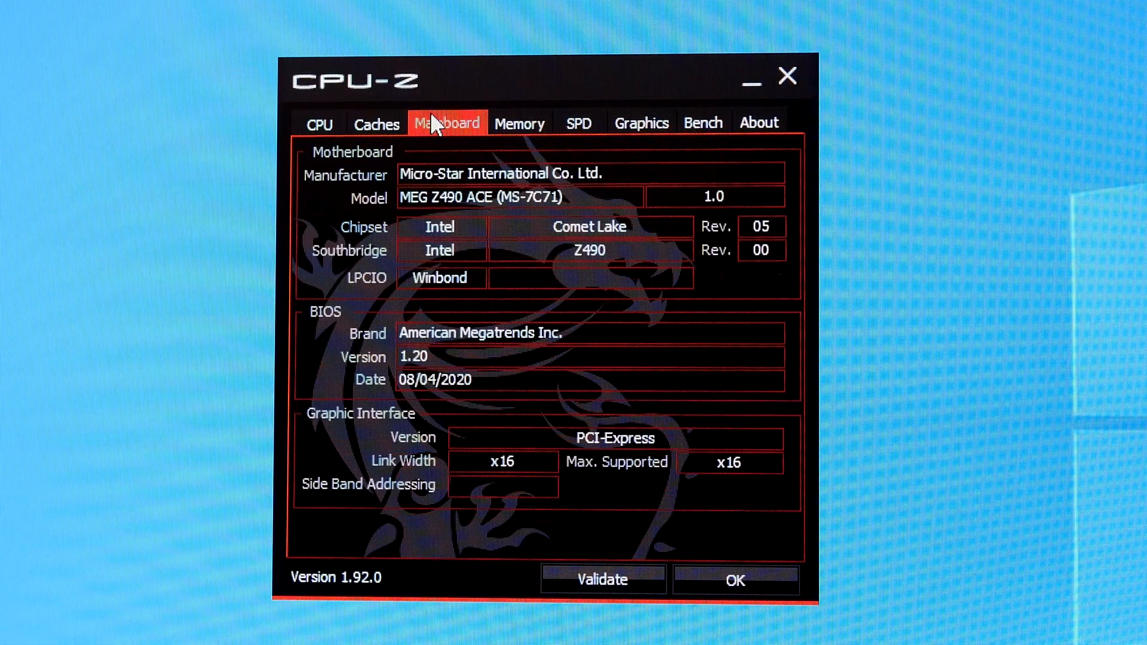
mouse_move(511, 307)
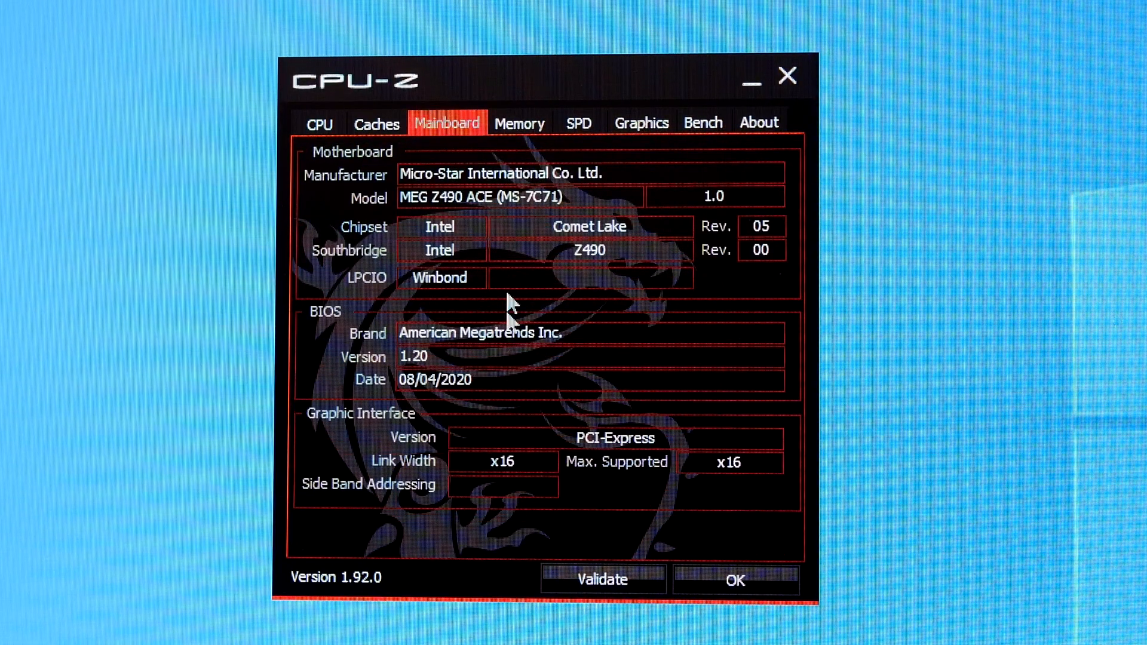
Browse Memory, Graphics, About and Bench, returning to Memory showing 32 GB DDR4 near 1067 MHz
left_click(519, 122)
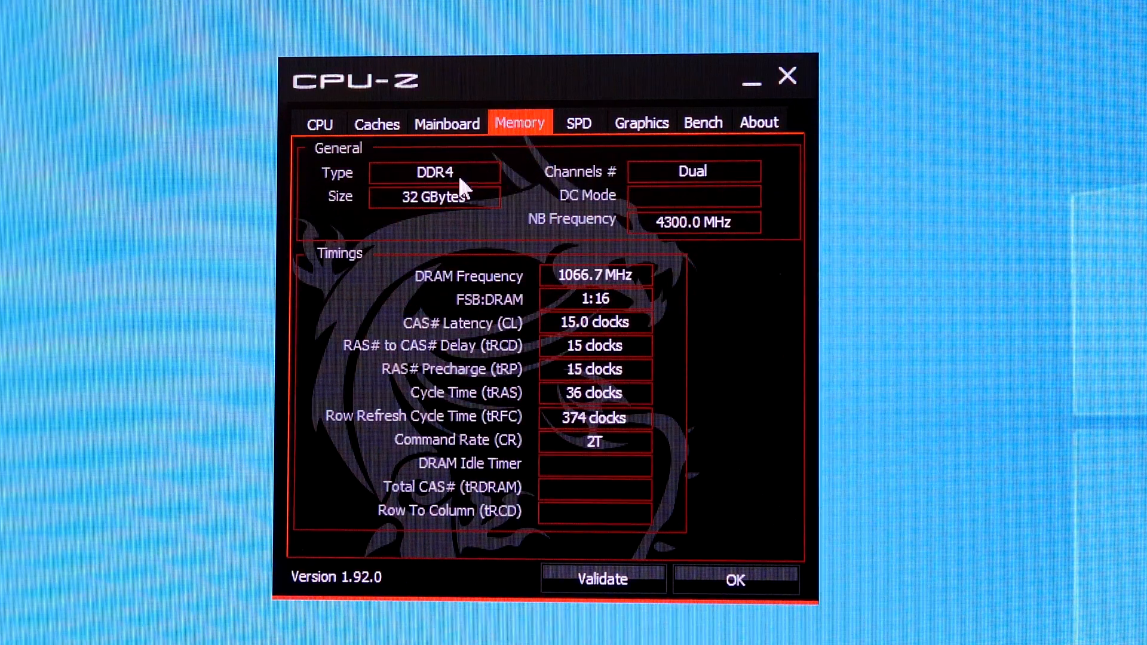
mouse_move(574, 285)
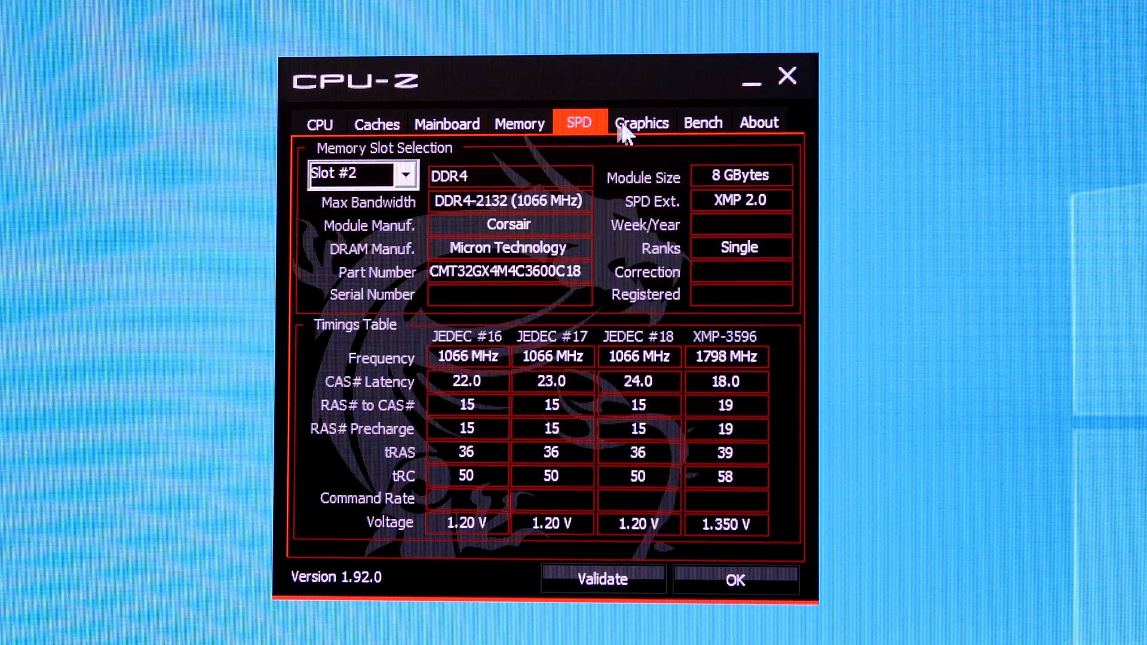
left_click(642, 121)
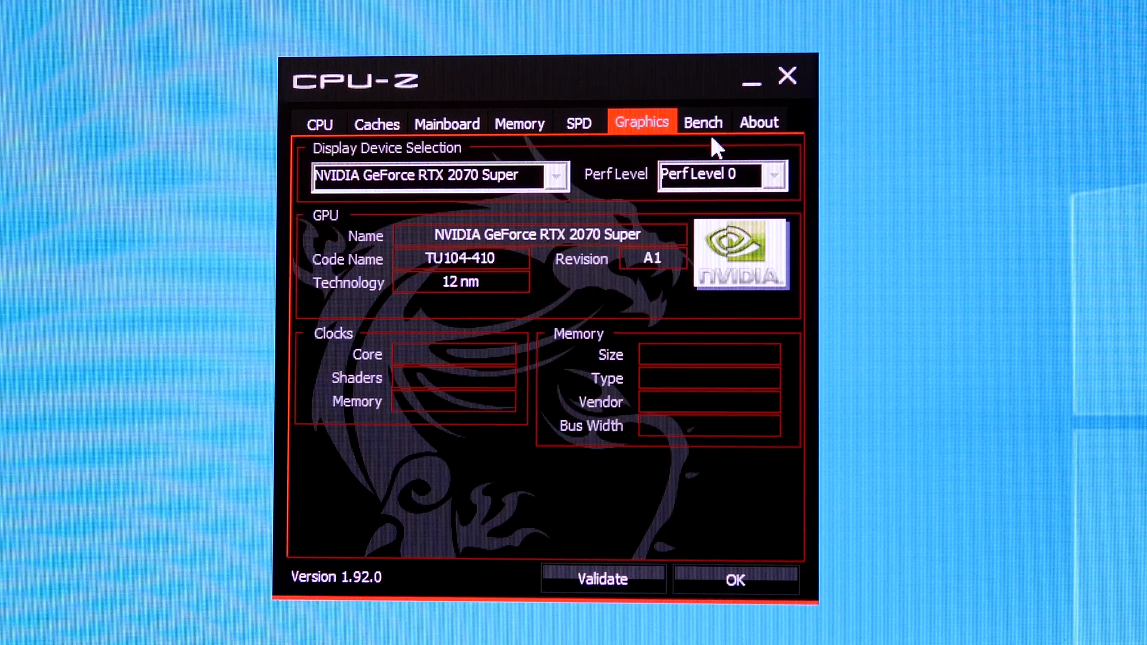
left_click(759, 122)
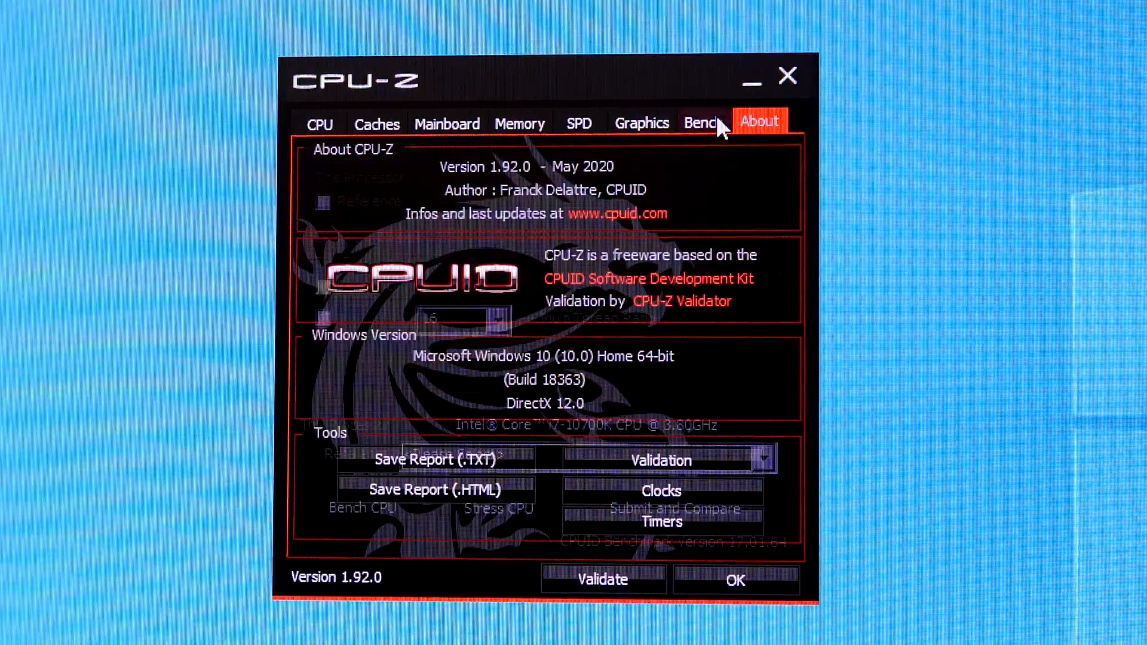
left_click(703, 123)
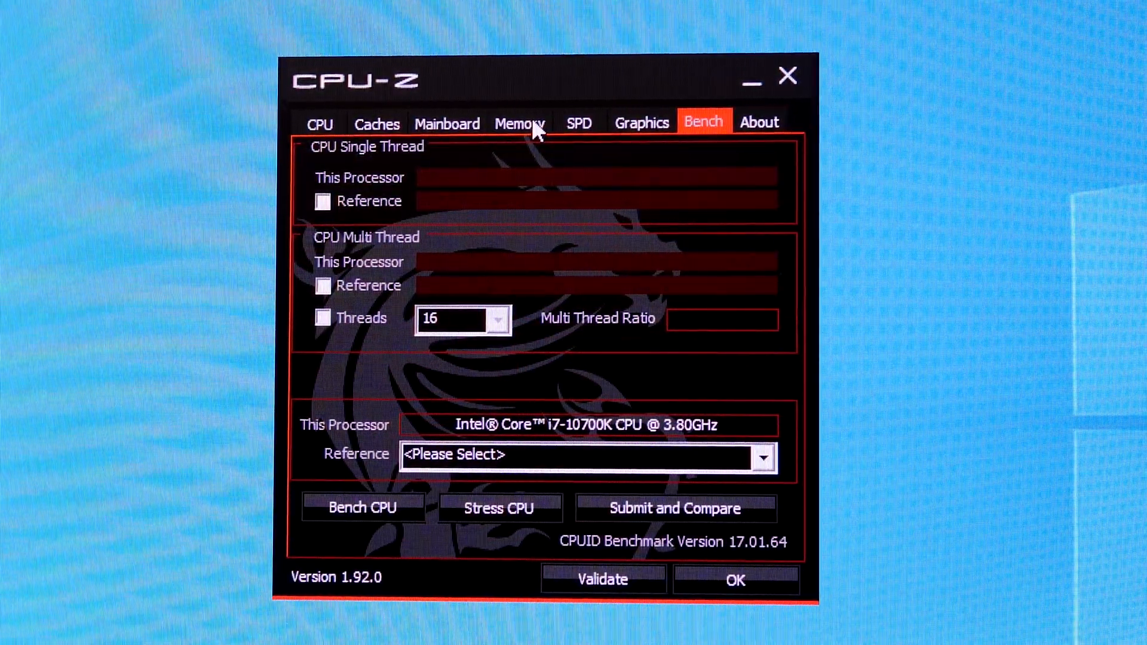
left_click(520, 123)
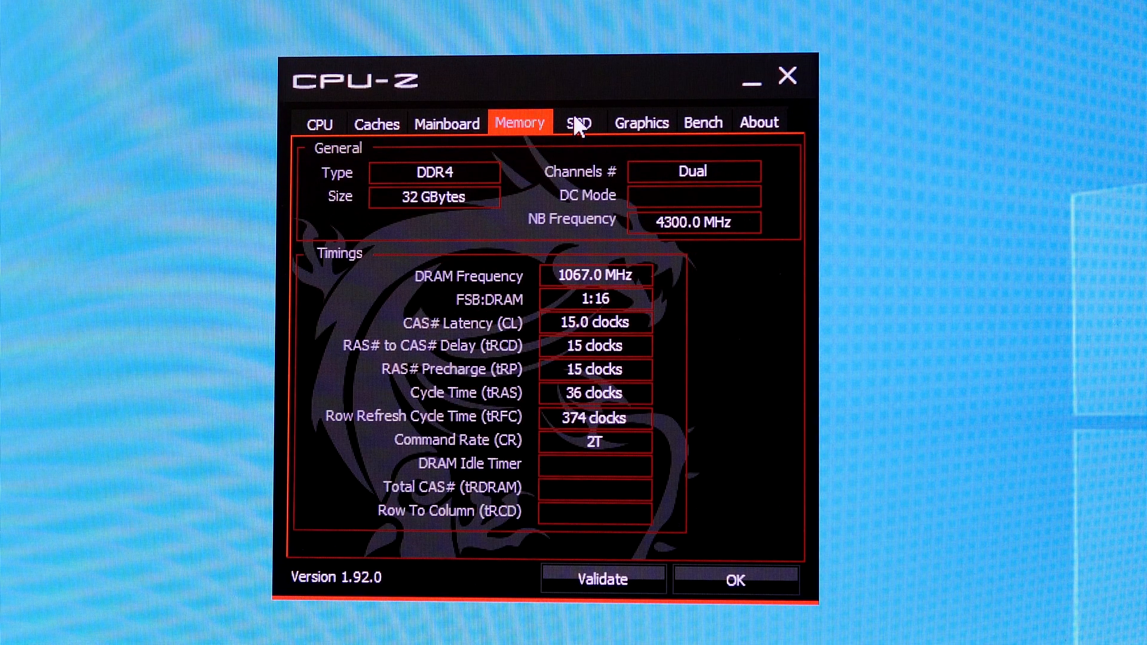
mouse_move(578, 128)
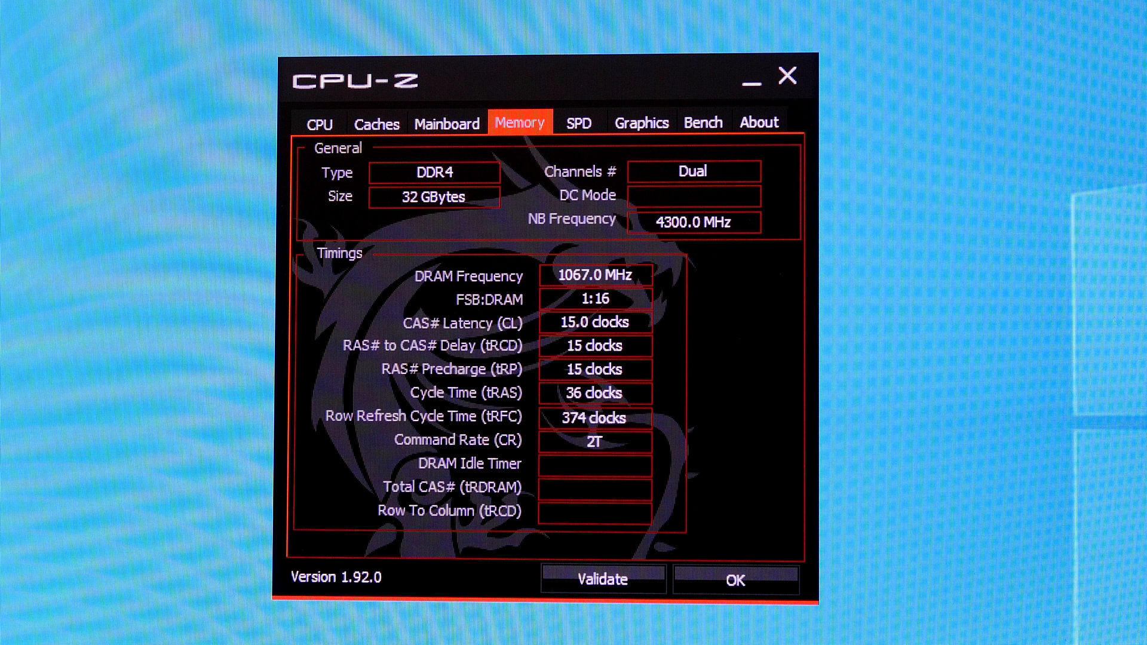
left_click(601, 578)
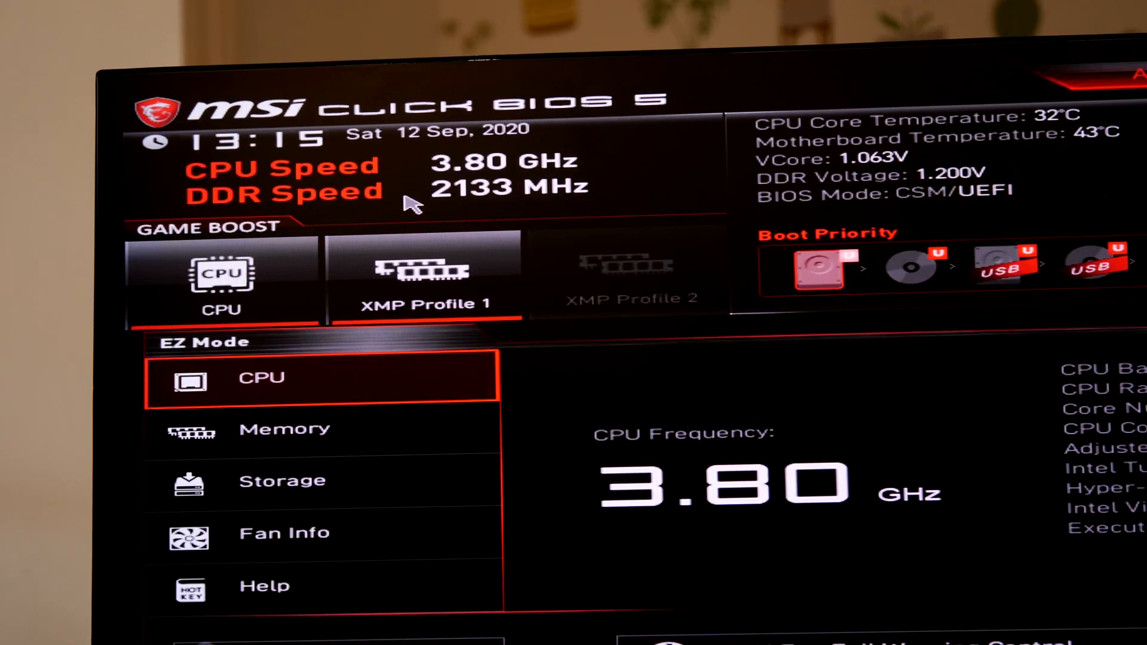
mouse_move(505, 213)
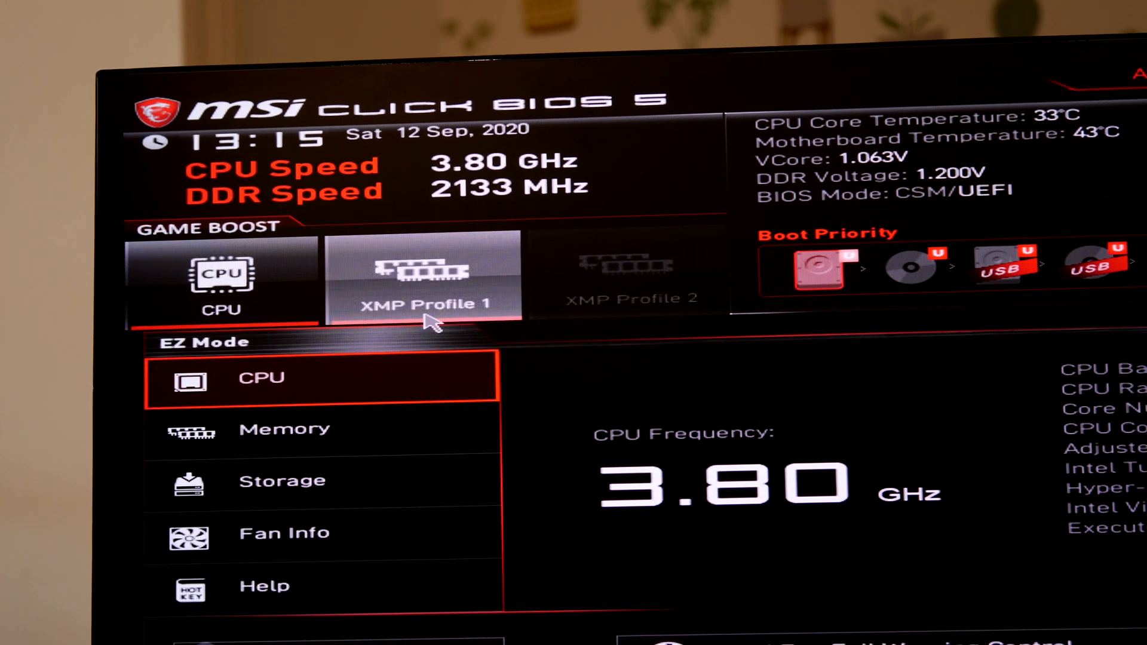
Toggle XMP Profile 1 on in EZ Mode so the DDR speed reads 3600 MHz
left_click(426, 275)
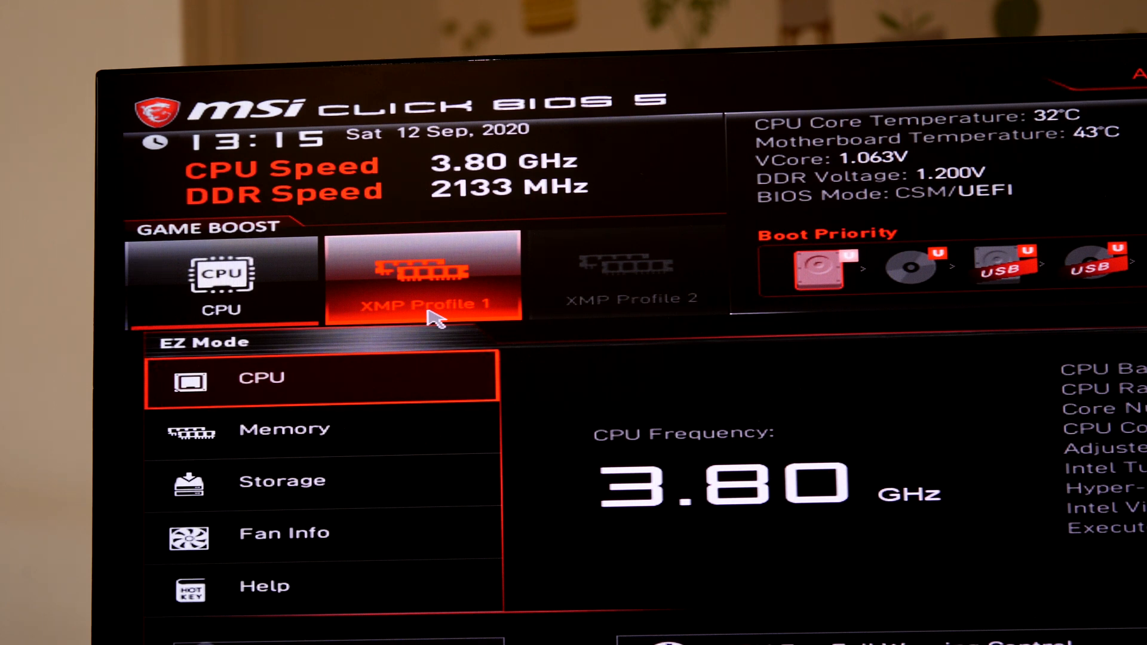
left_click(423, 278)
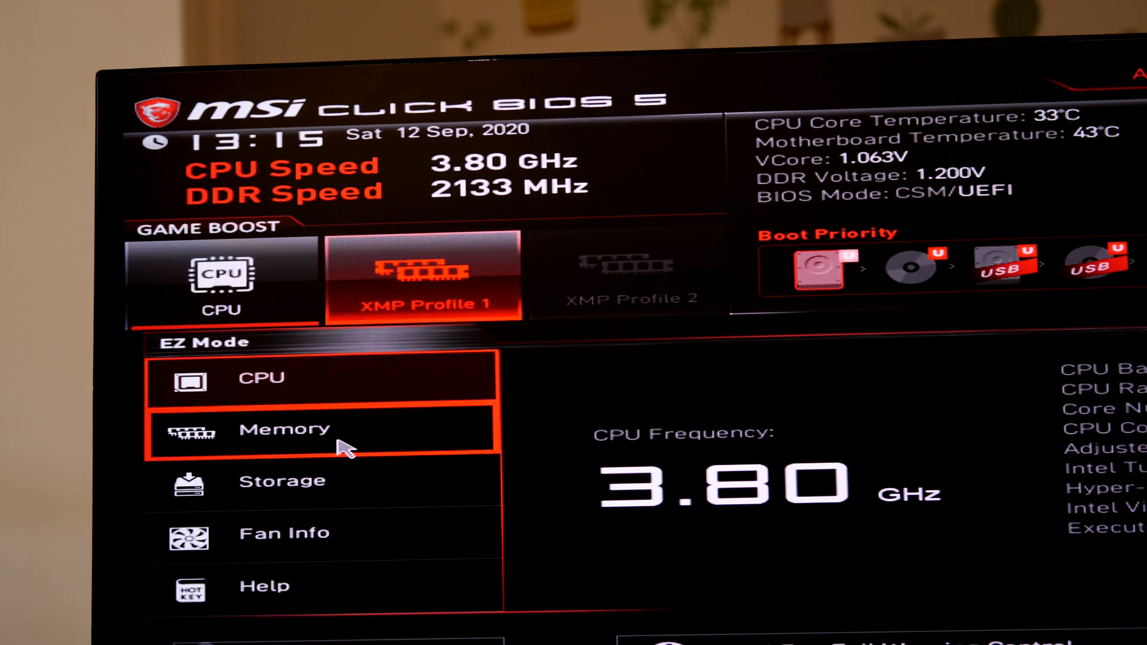
left_click(286, 429)
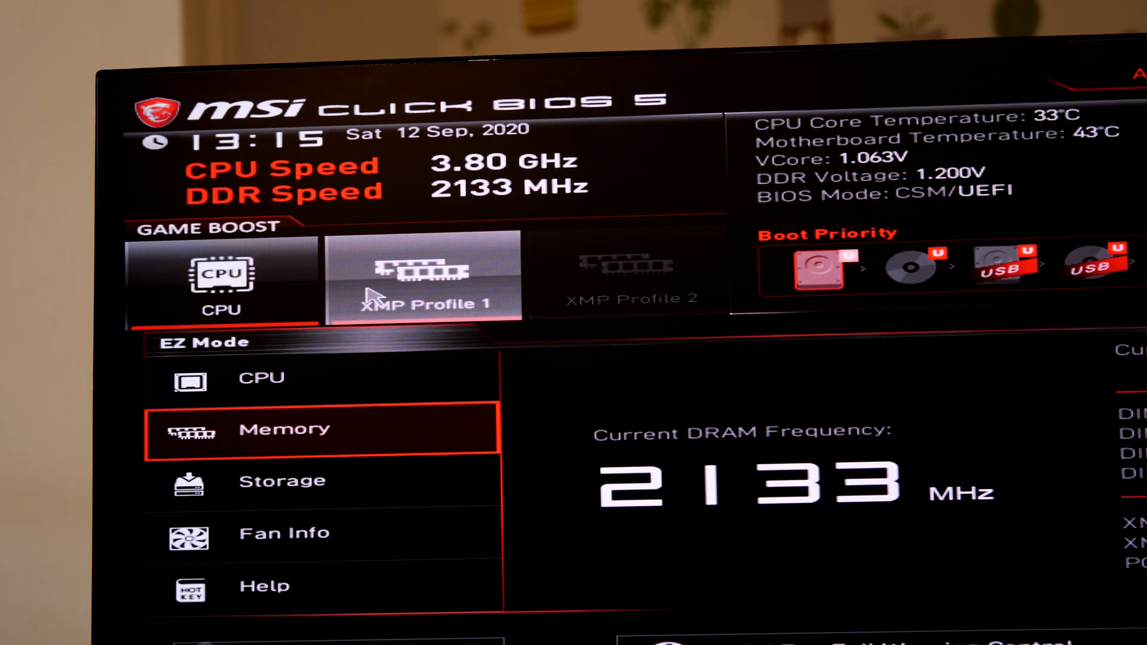
left_click(430, 284)
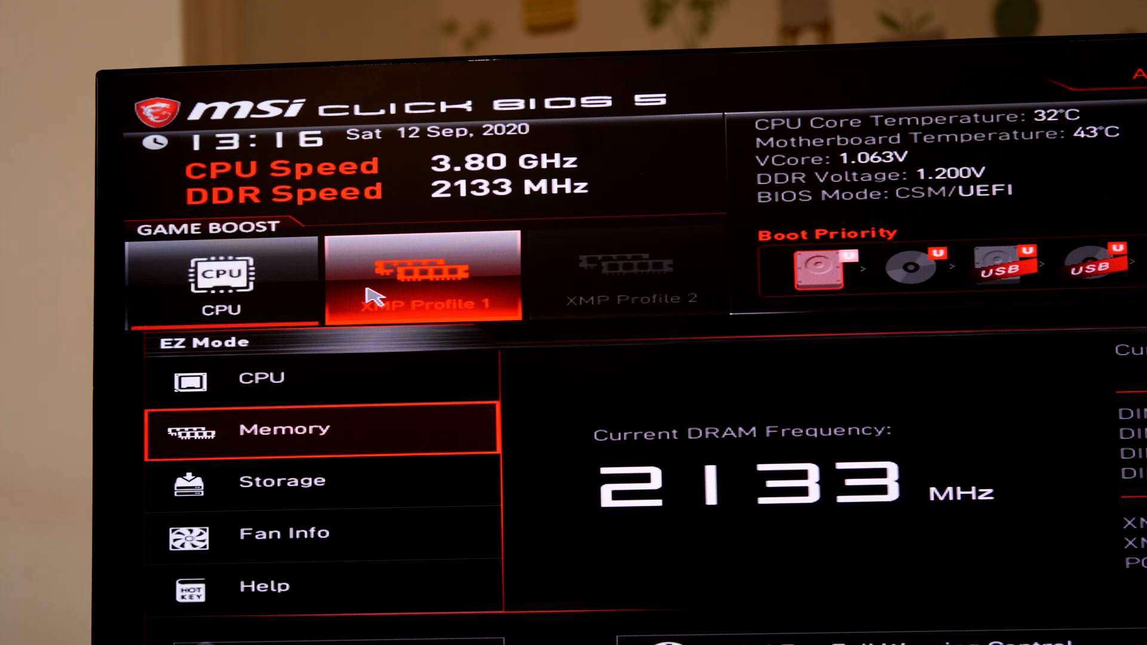
mouse_move(707, 379)
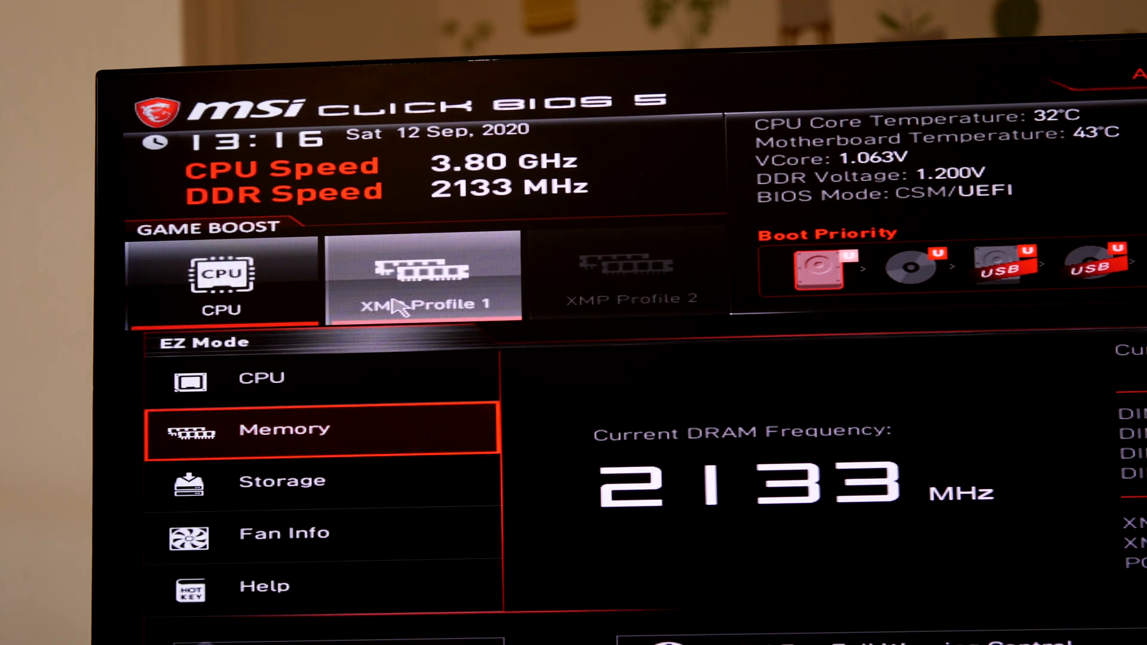
left_click(430, 278)
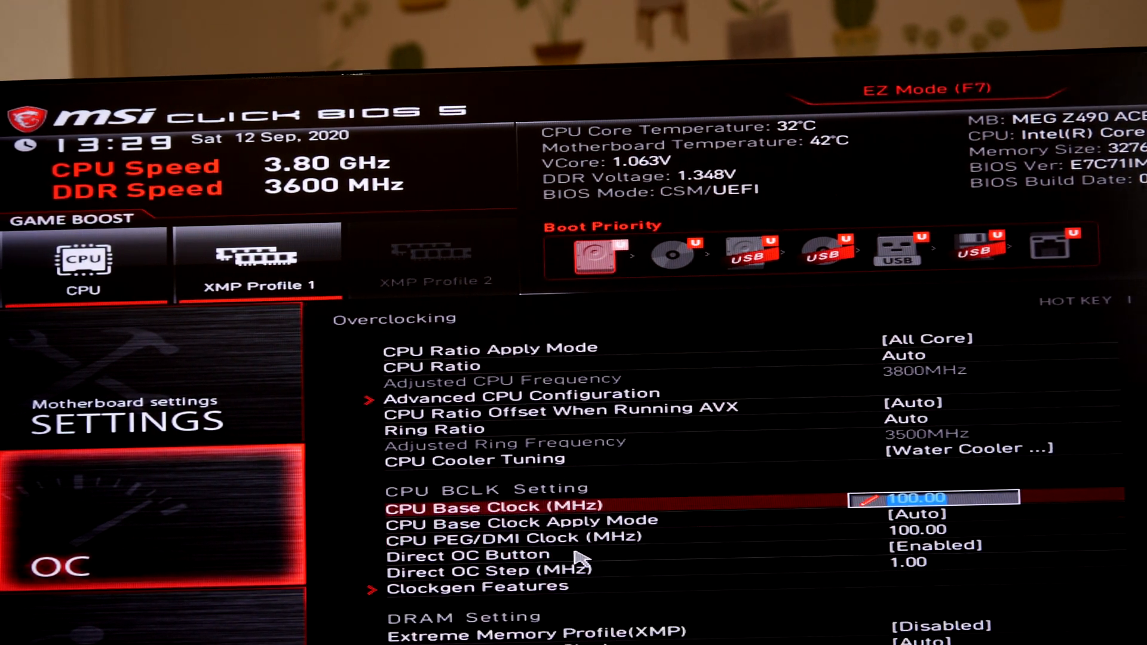
Locate Extreme Memory Profile (XMP) under DRAM Setting and bring up its choices
scroll("down", 3)
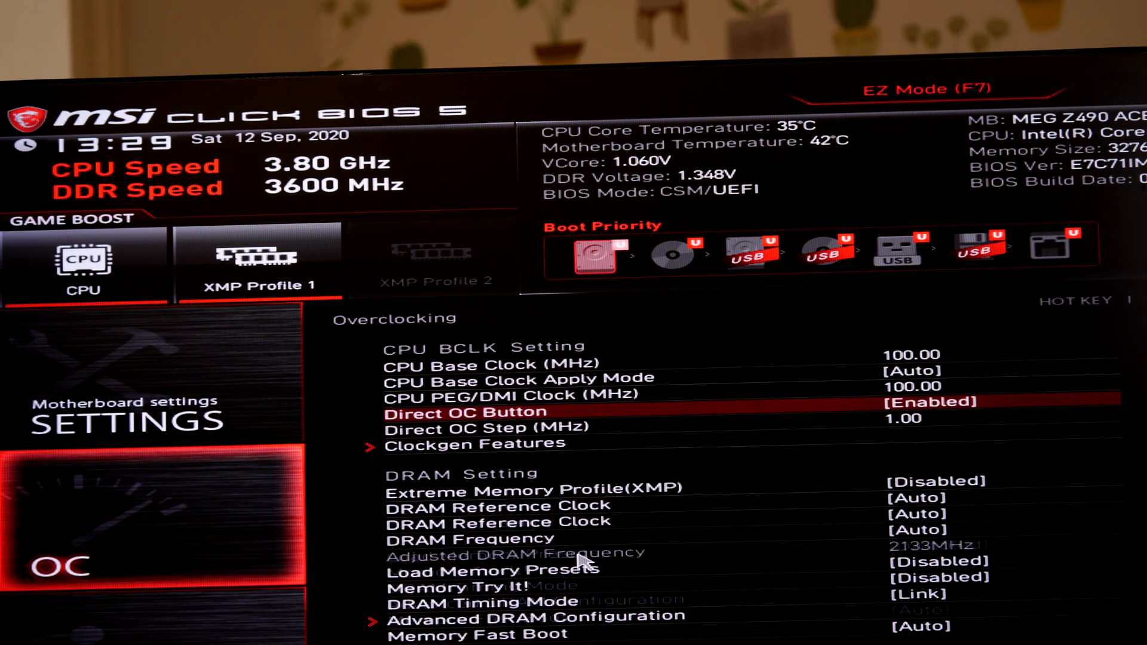
left_click(533, 487)
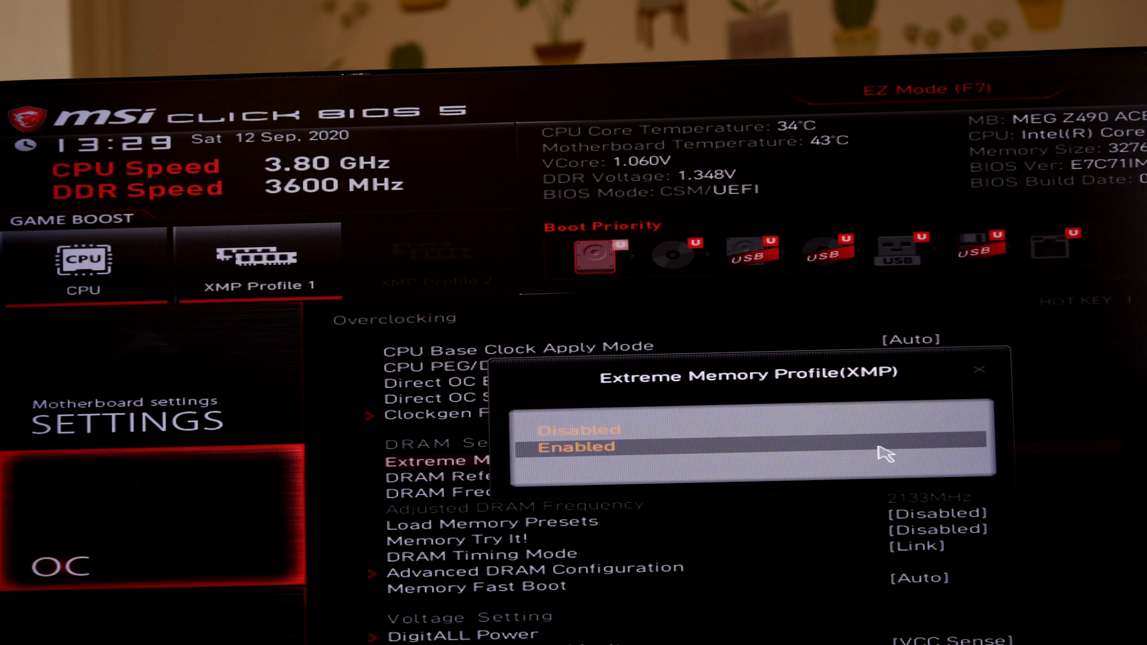
left_click(578, 430)
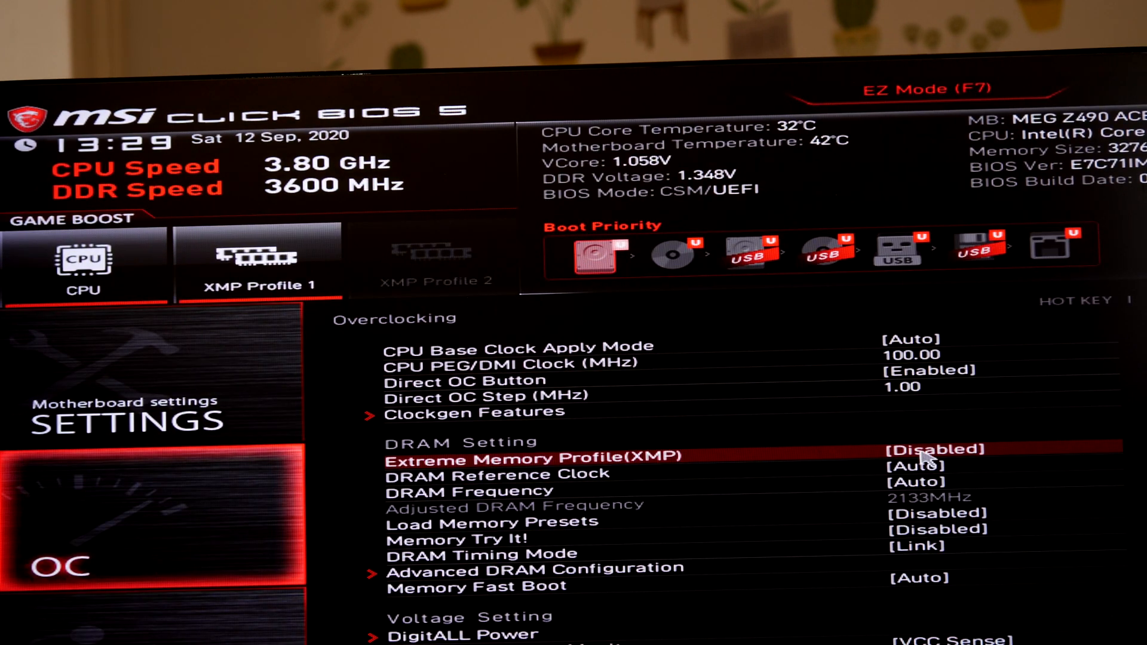
left_click(937, 450)
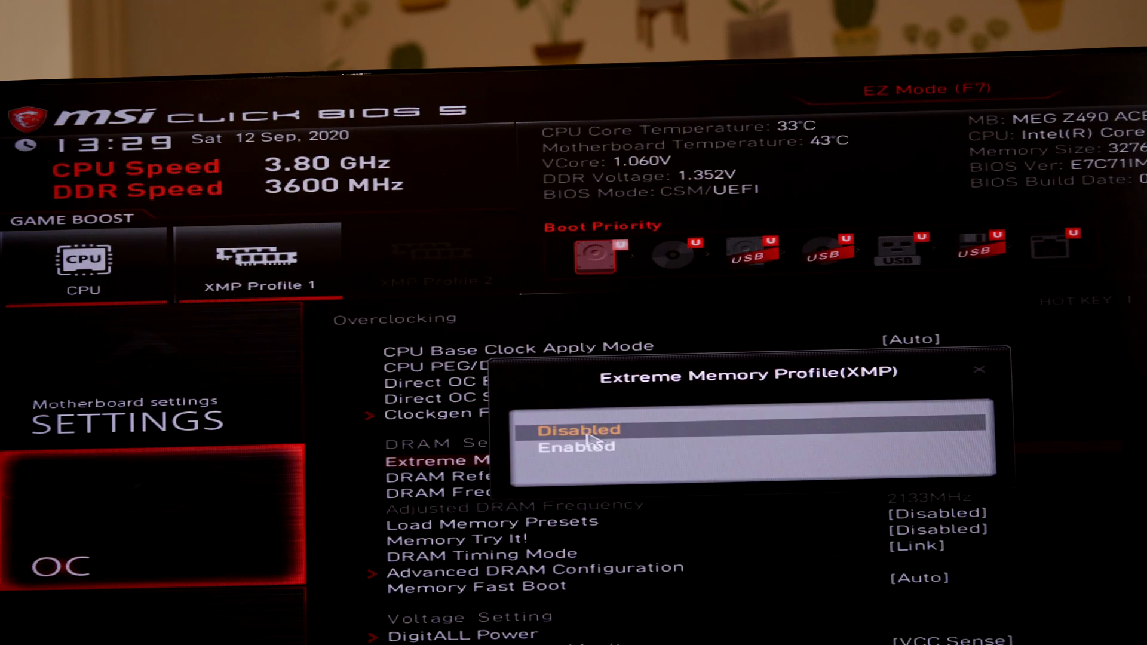
Set XMP to Enabled for DDR4 3600MHz 18-19-19-39 at 1.350V and dismiss the summary
left_click(577, 445)
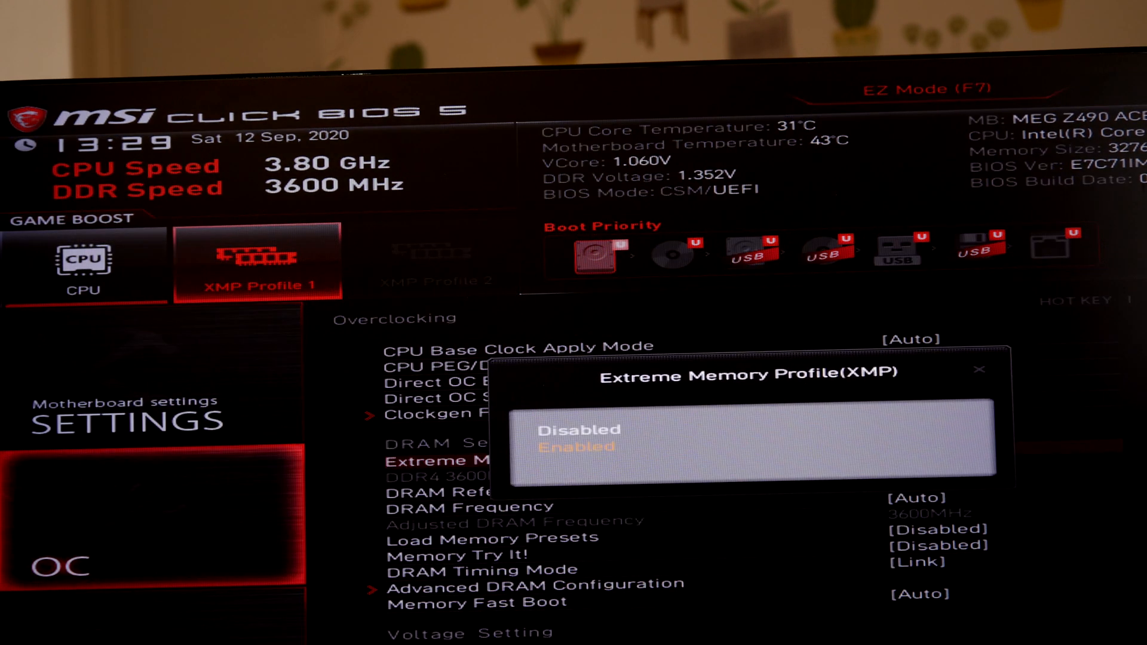
left_click(574, 430)
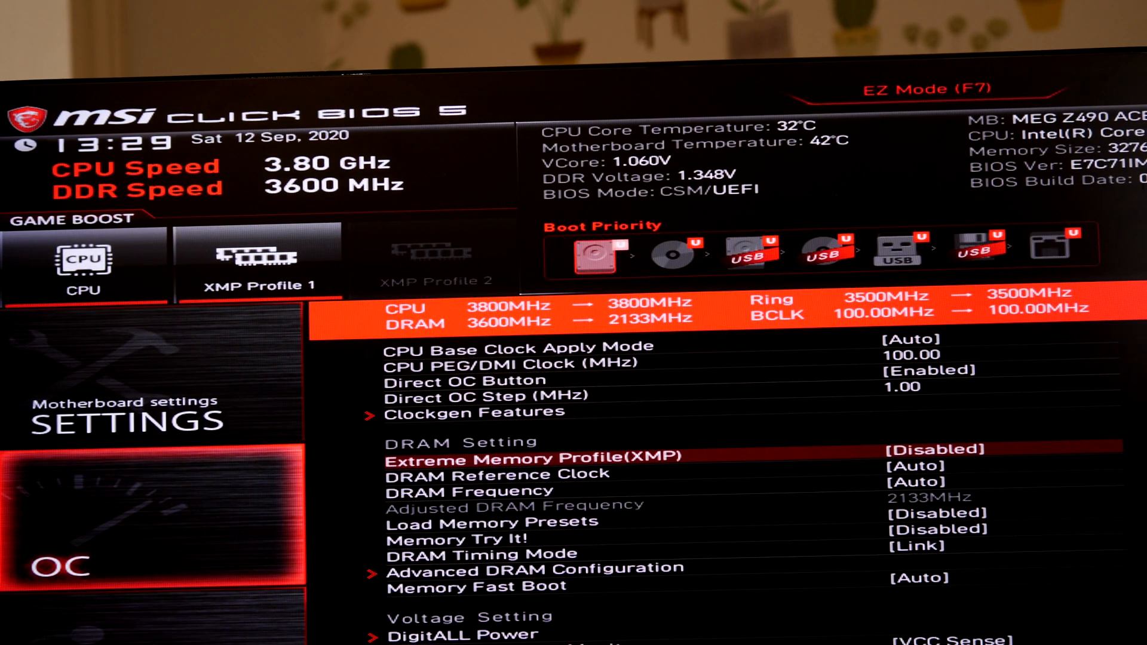
left_click(921, 449)
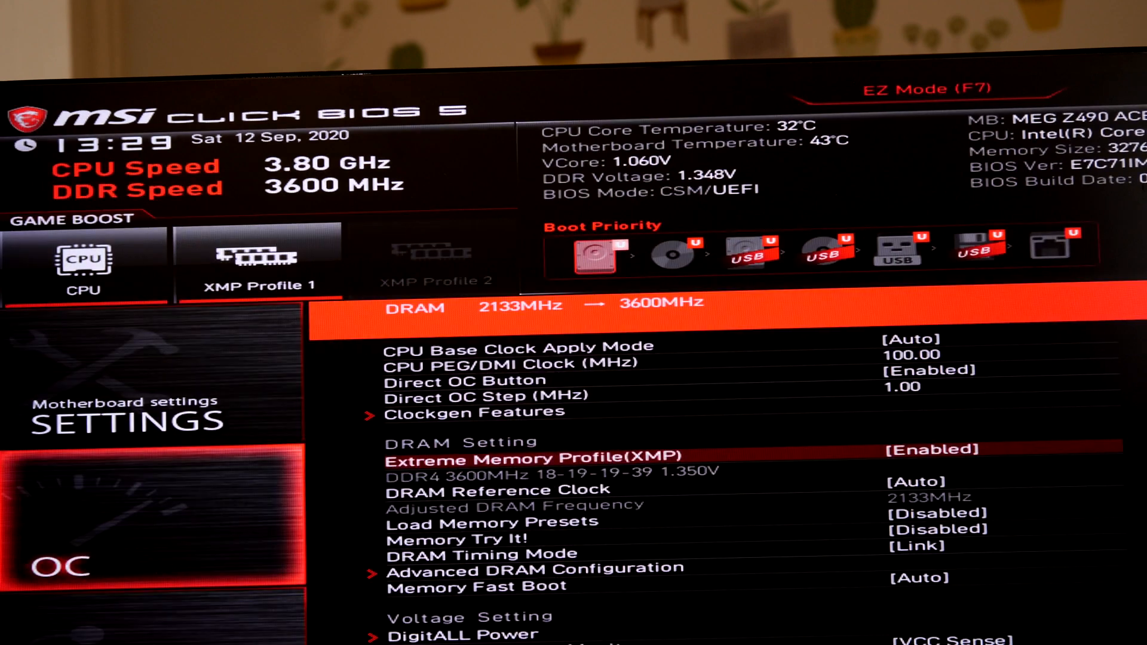
left_click(257, 259)
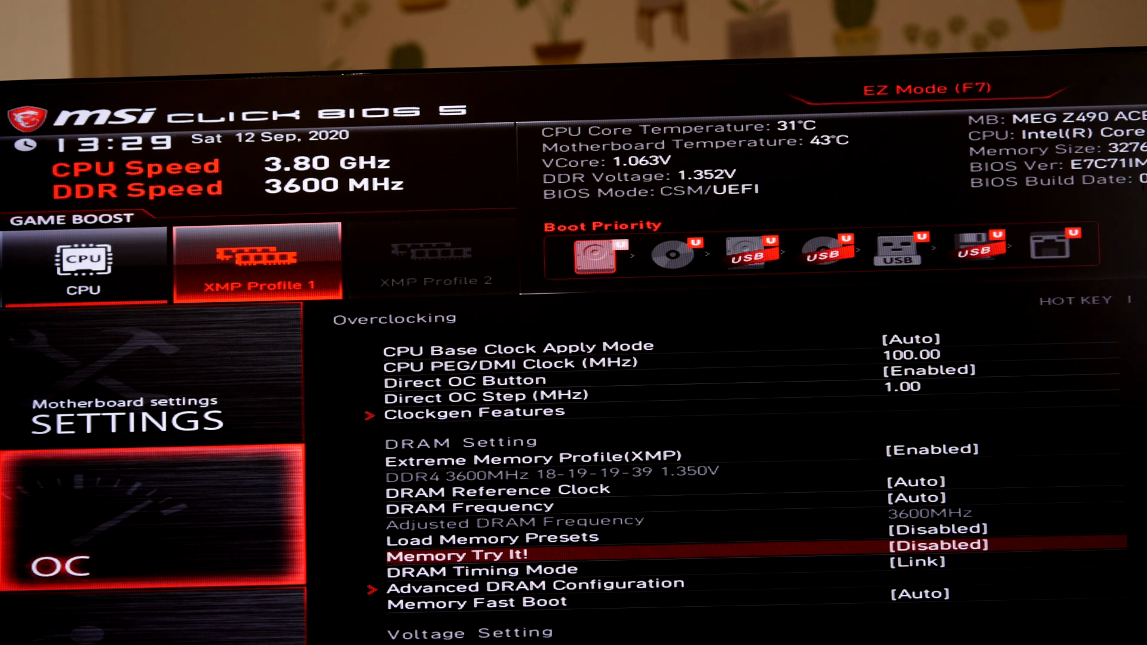
key("F1")
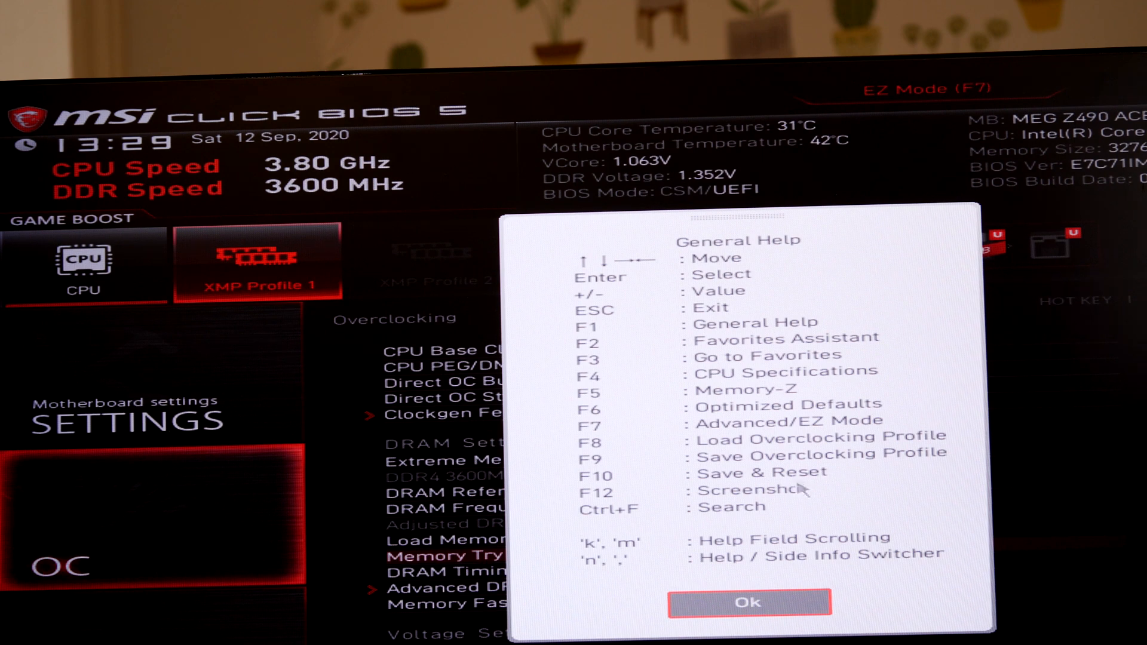
left_click(748, 601)
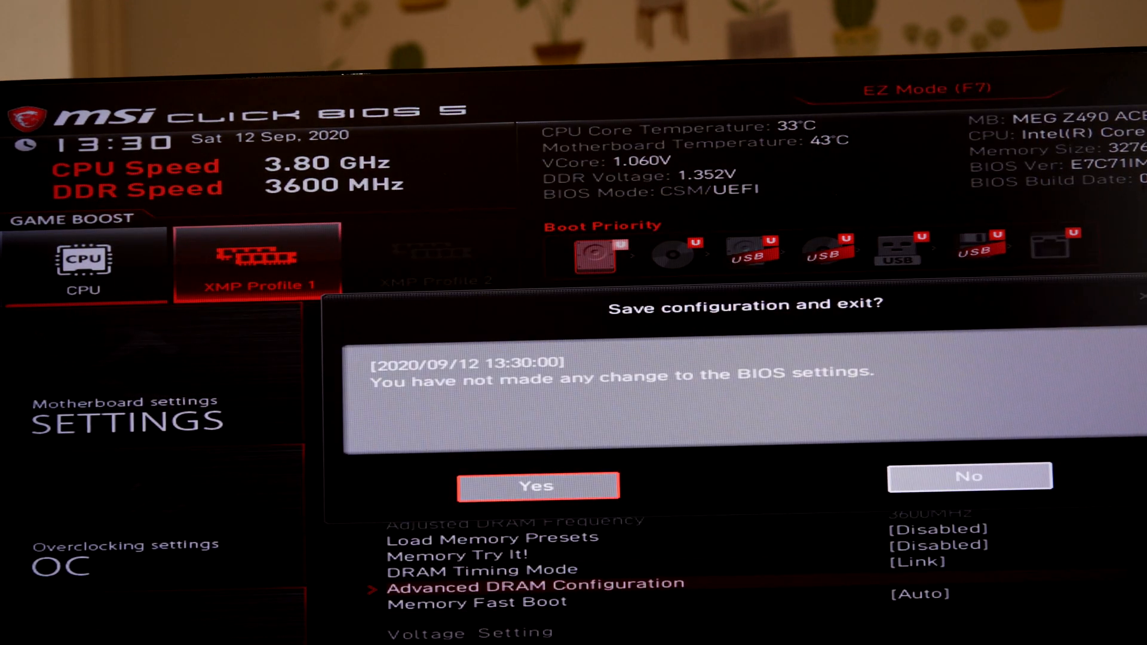
mouse_move(969, 477)
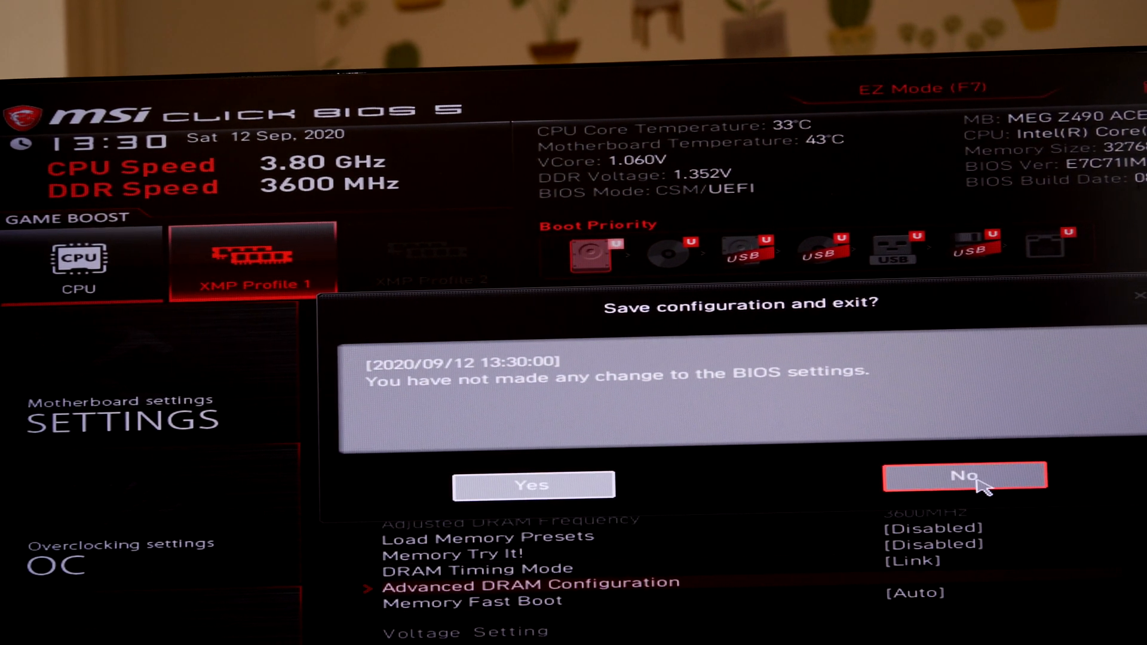
left_click(966, 477)
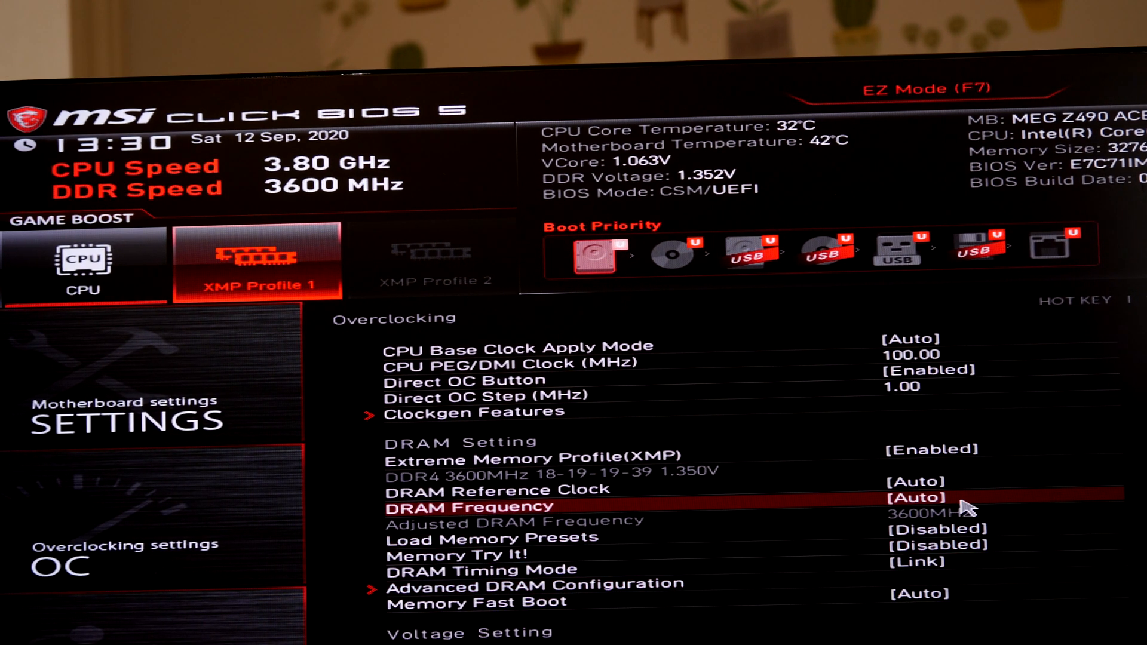
left_click(920, 497)
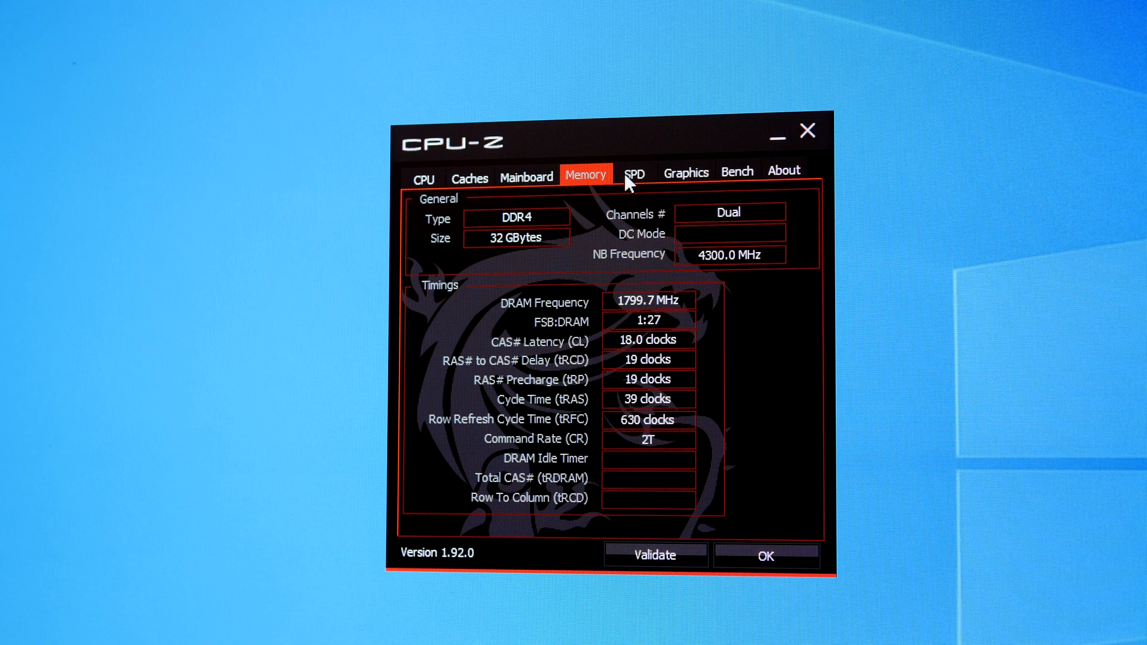
mouse_move(662, 220)
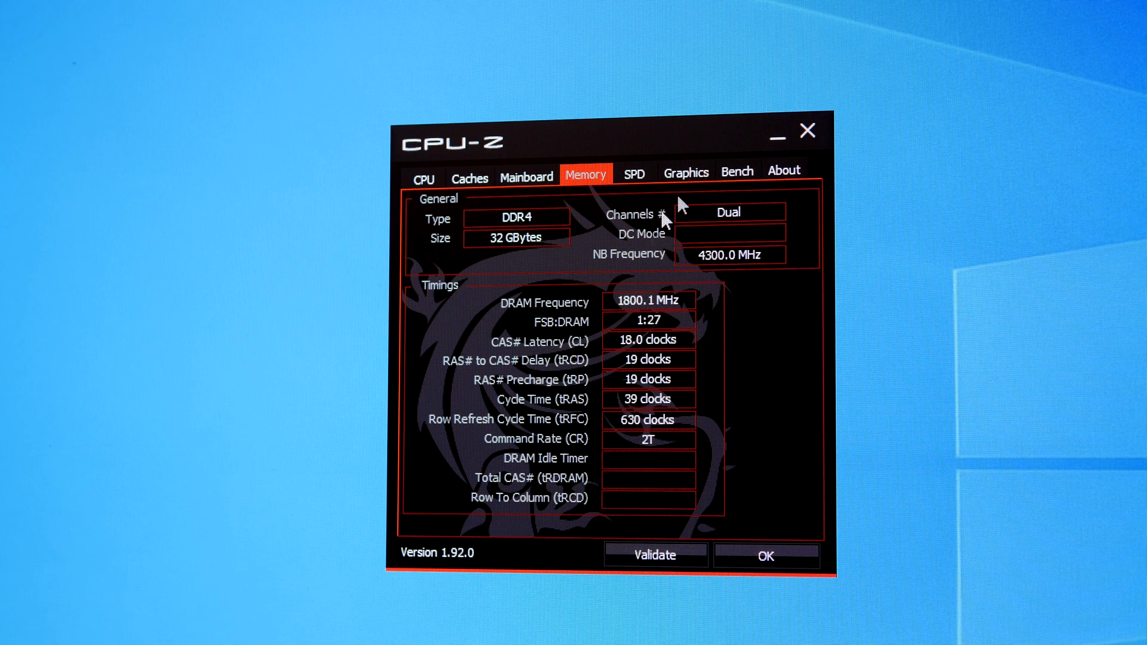
mouse_move(669, 192)
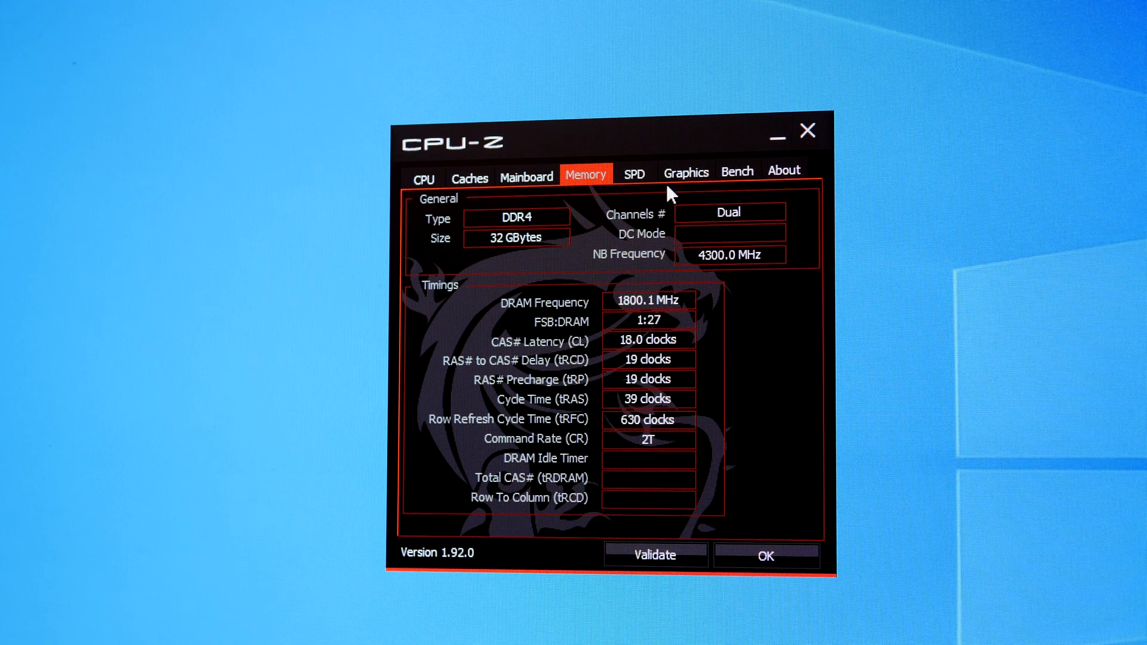